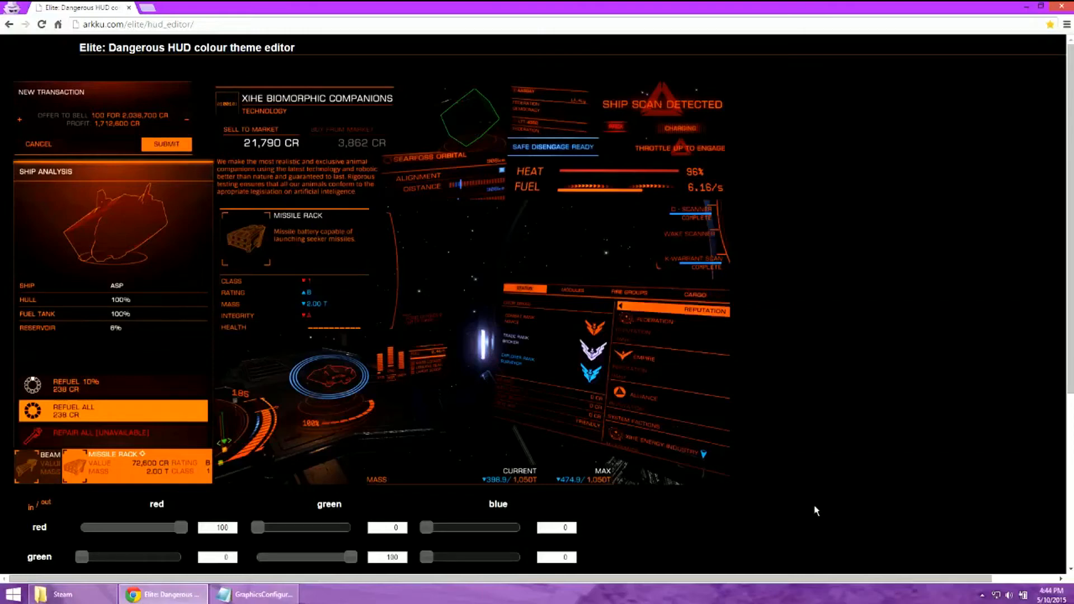
{"action": "mouse_move", "coordinate": [843, 470]}
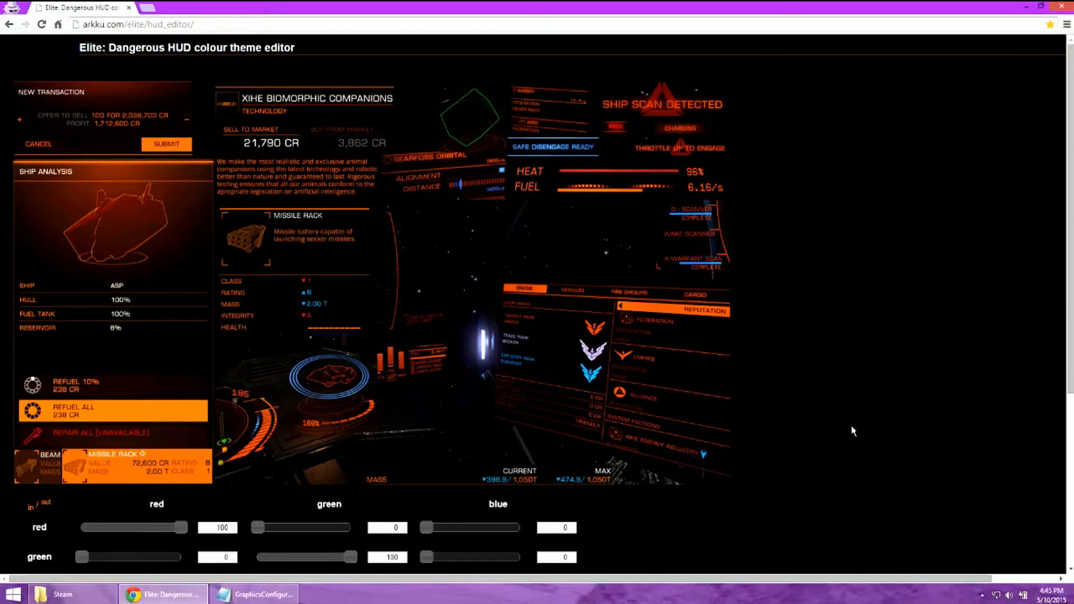
{"action": "mouse_move", "coordinate": [862, 431]}
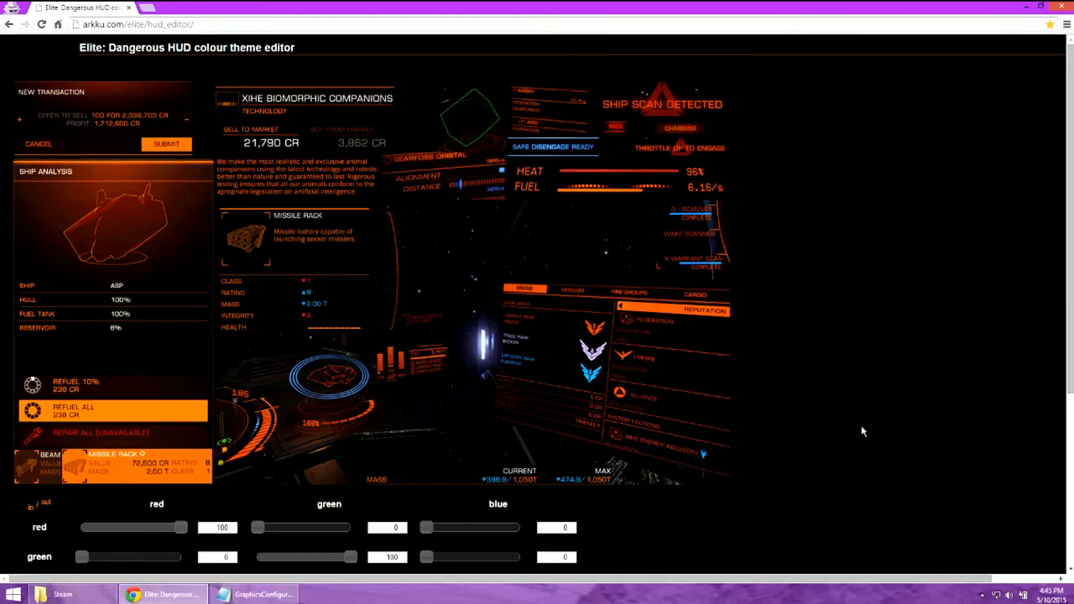
{"action": "mouse_move", "coordinate": [881, 412]}
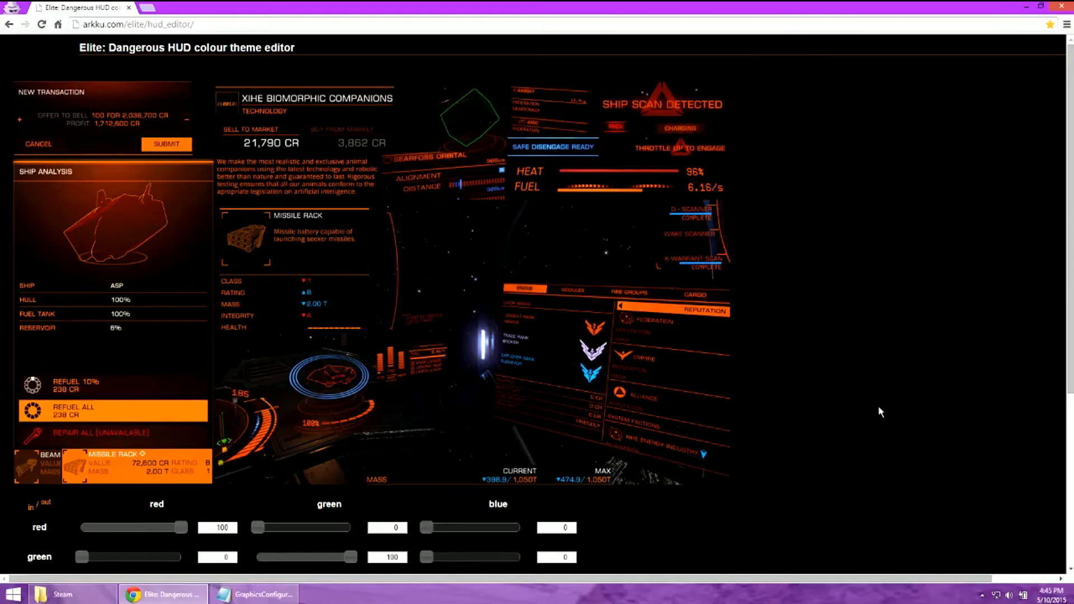
{"action": "mouse_move", "coordinate": [892, 409]}
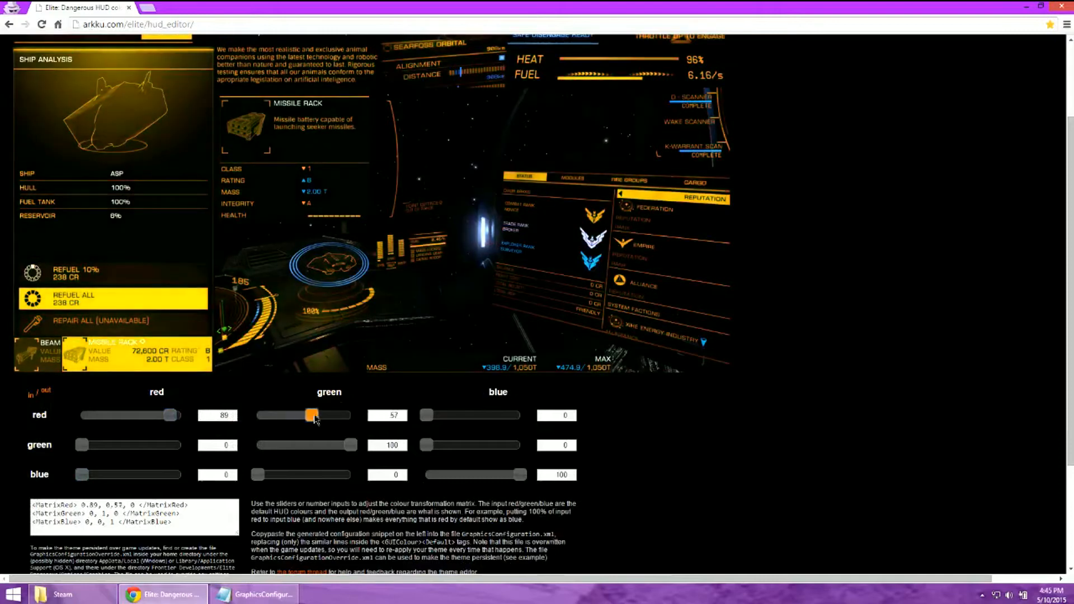
Step: Drag the red-to-green and blue-to-red sliders, giving rows 89/59/6, 0/60/0, 82/0/49
{"action": "left_click_drag", "start_coordinate": [427, 415], "coordinate": [437, 415]}
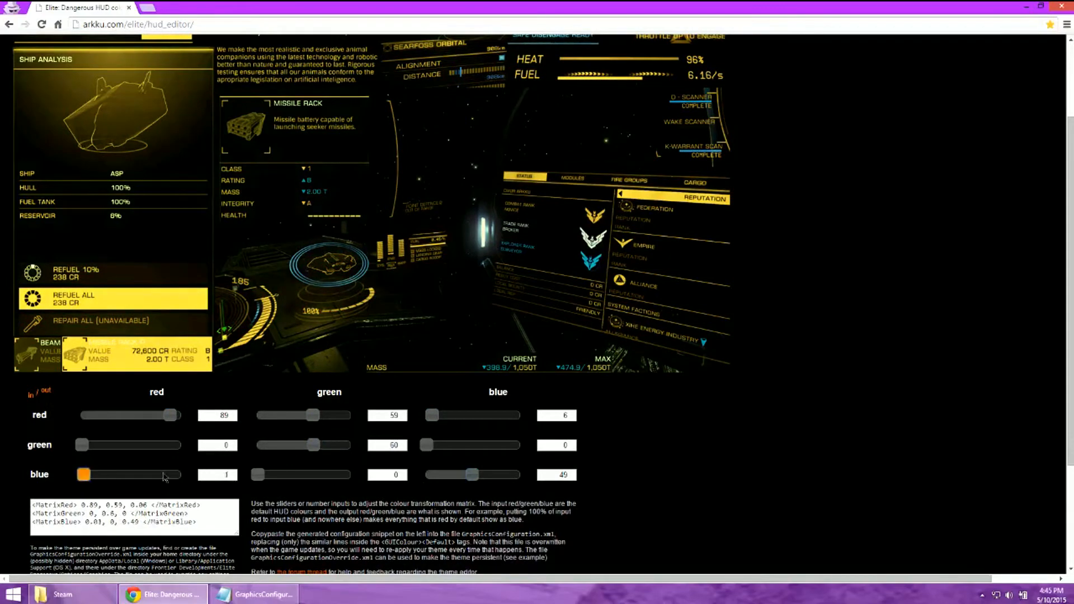
{"action": "left_click_drag", "start_coordinate": [84, 475], "coordinate": [162, 323]}
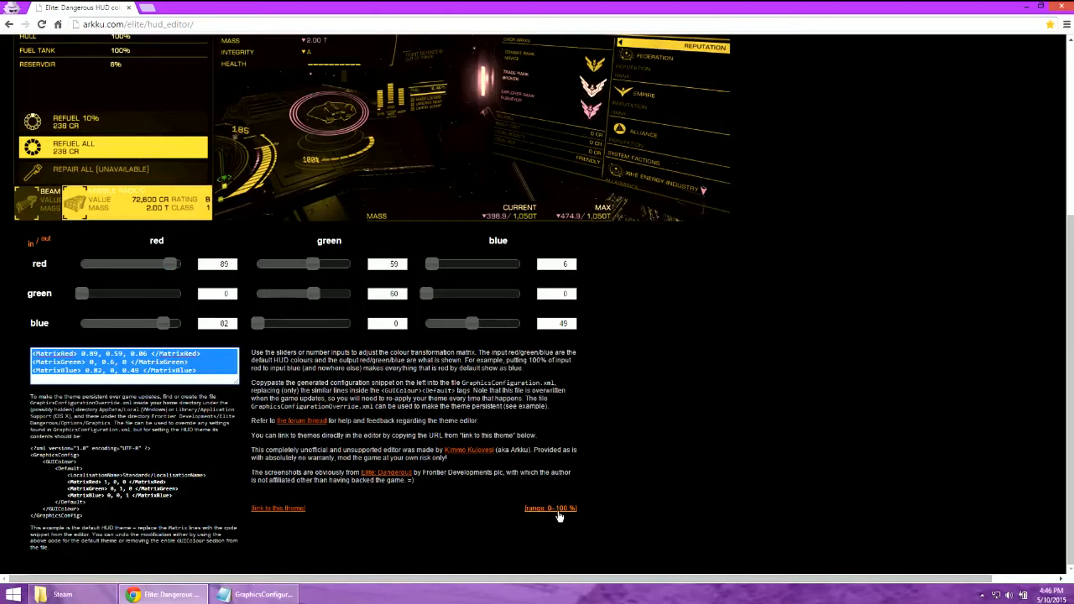
Step: Toggle the slider range to -100–100 % and scroll down the page
{"action": "left_click", "coordinate": [550, 507]}
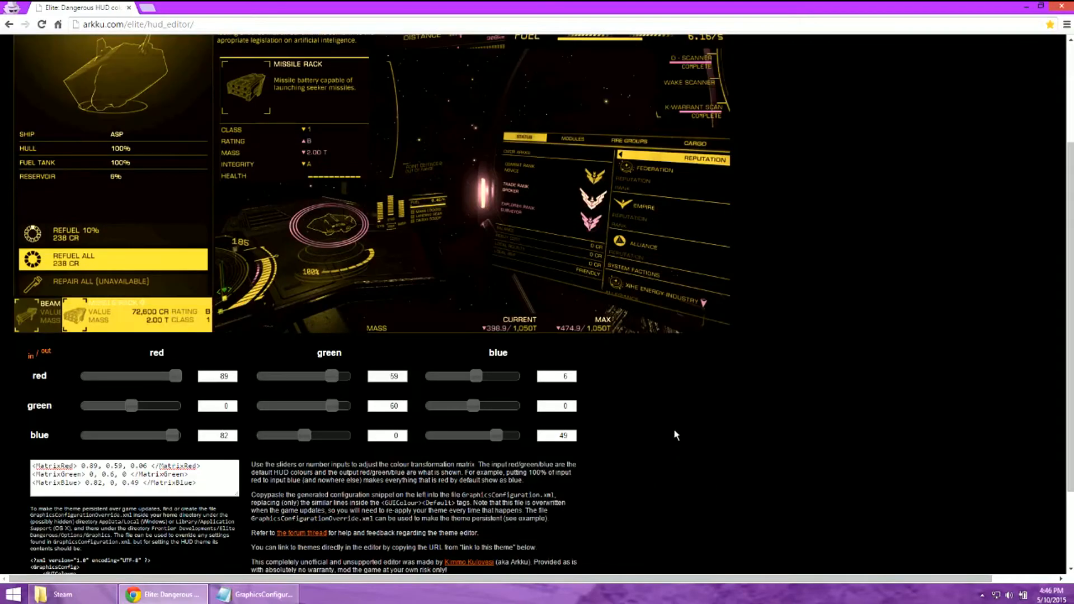
{"action": "mouse_move", "coordinate": [699, 436]}
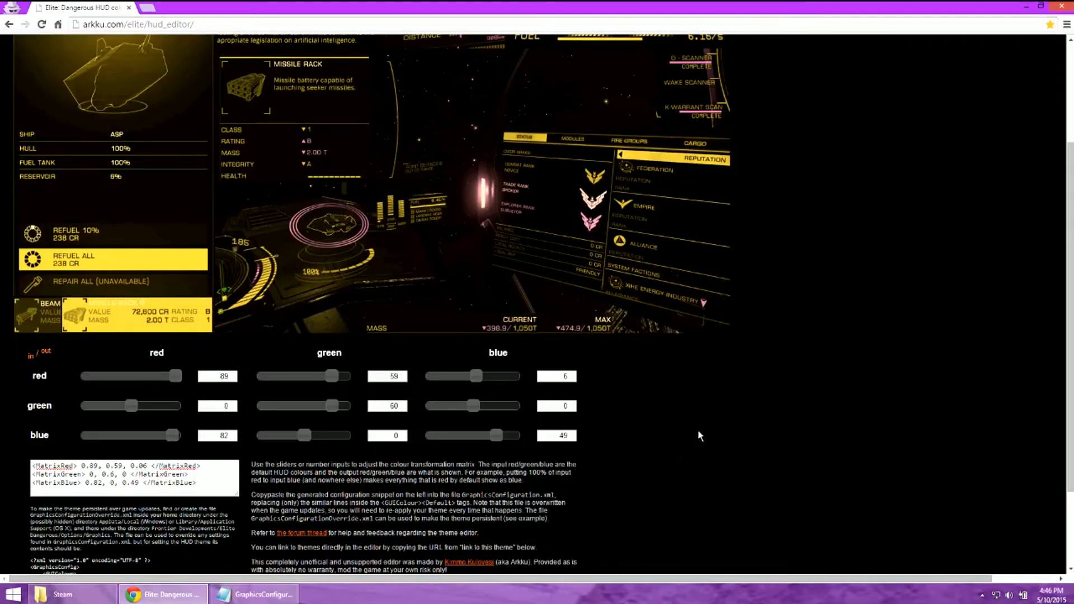
{"action": "scroll", "scroll_direction": "down", "scroll_amount": 3}
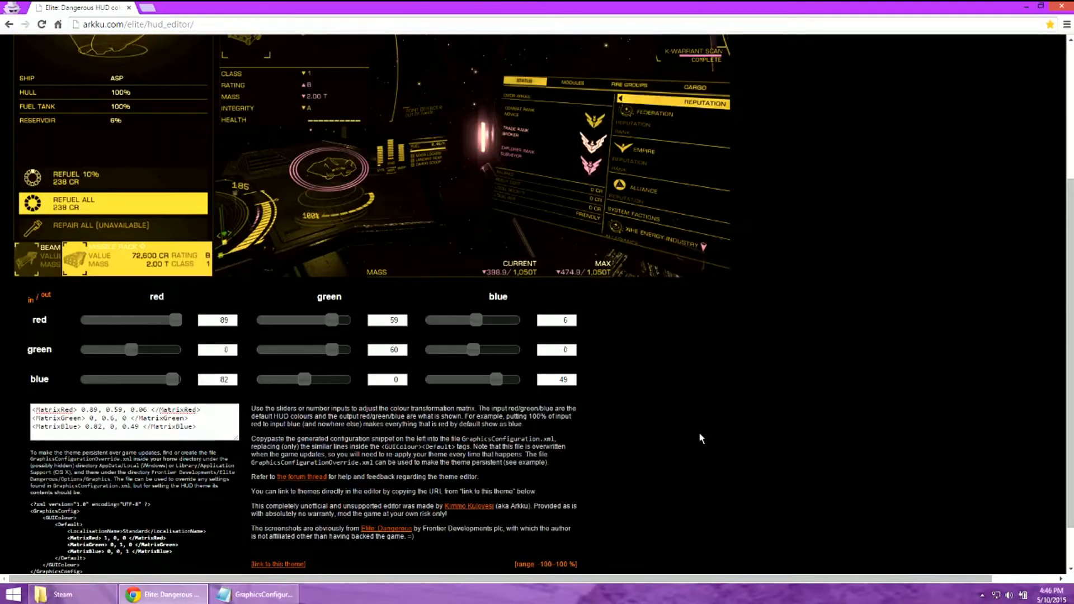
{"action": "mouse_move", "coordinate": [561, 491]}
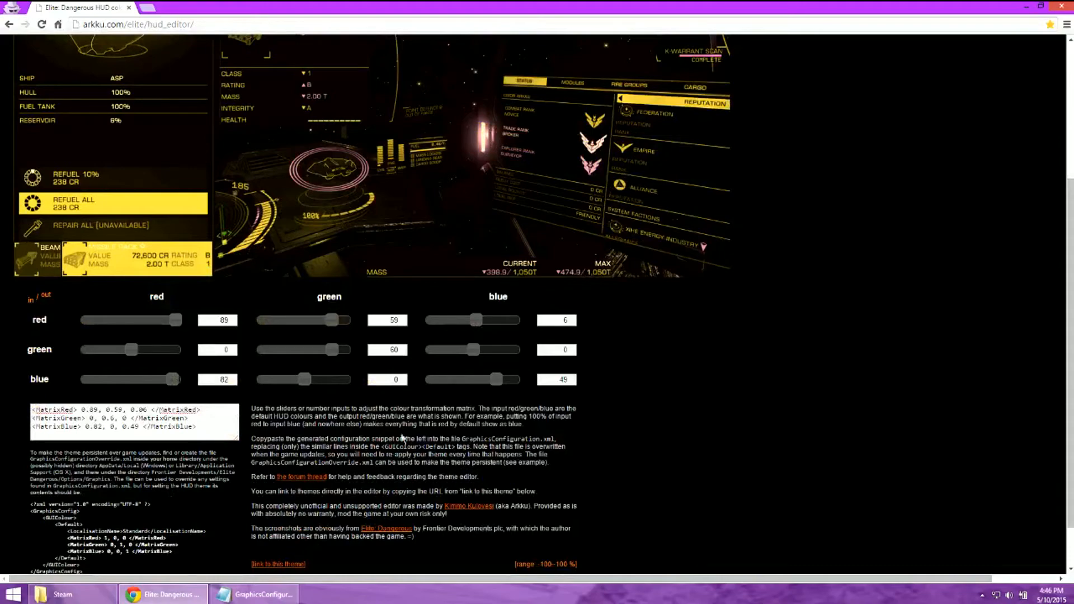
Step: Switch to the Steam folder window and open SteamApps > common
{"action": "left_click", "coordinate": [61, 594]}
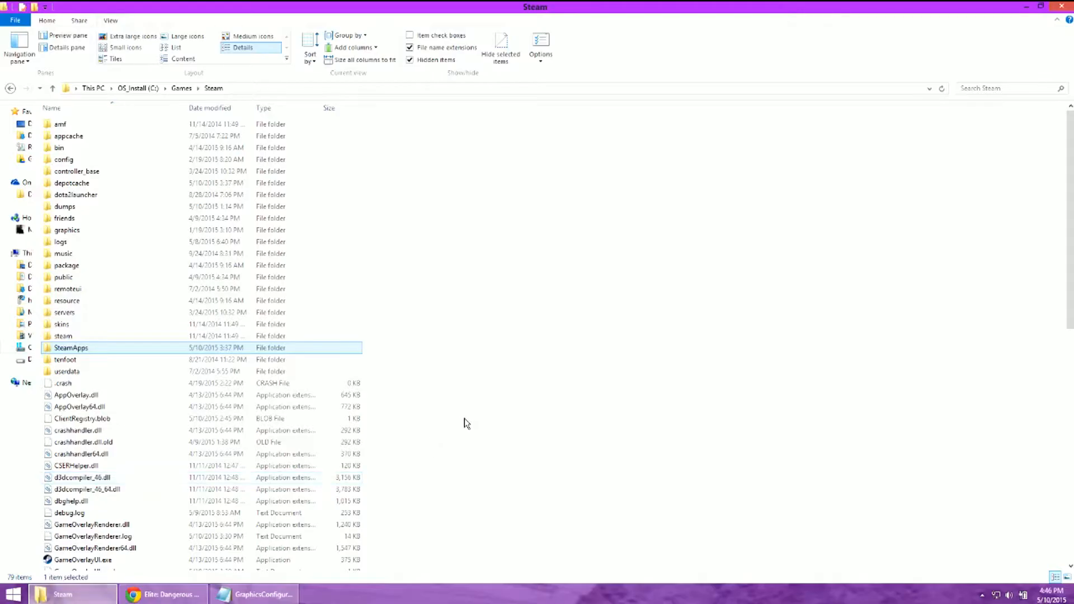
{"action": "mouse_move", "coordinate": [534, 324]}
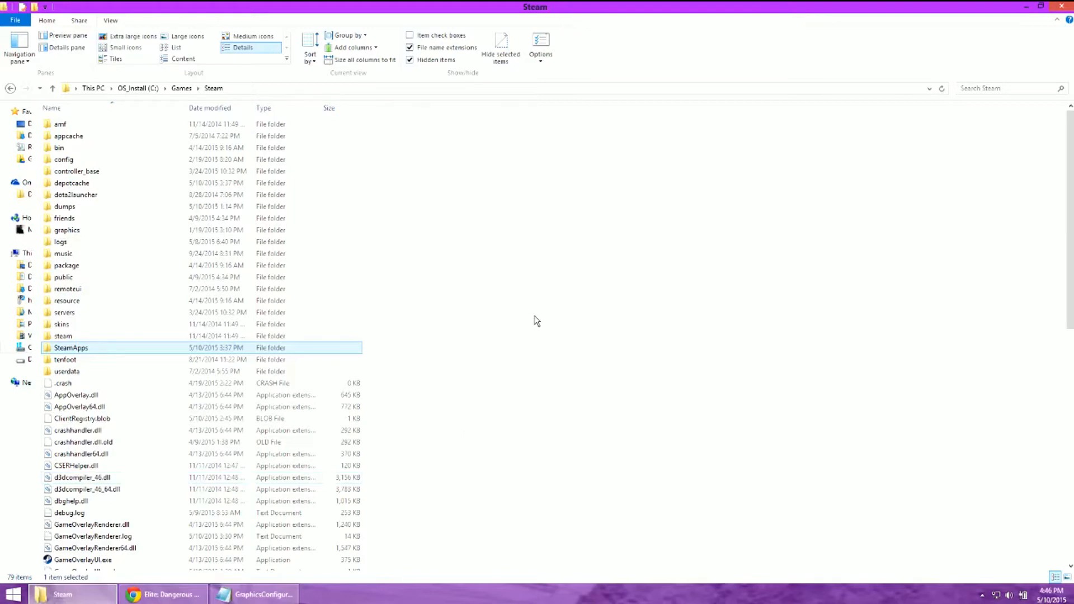
{"action": "mouse_move", "coordinate": [537, 301]}
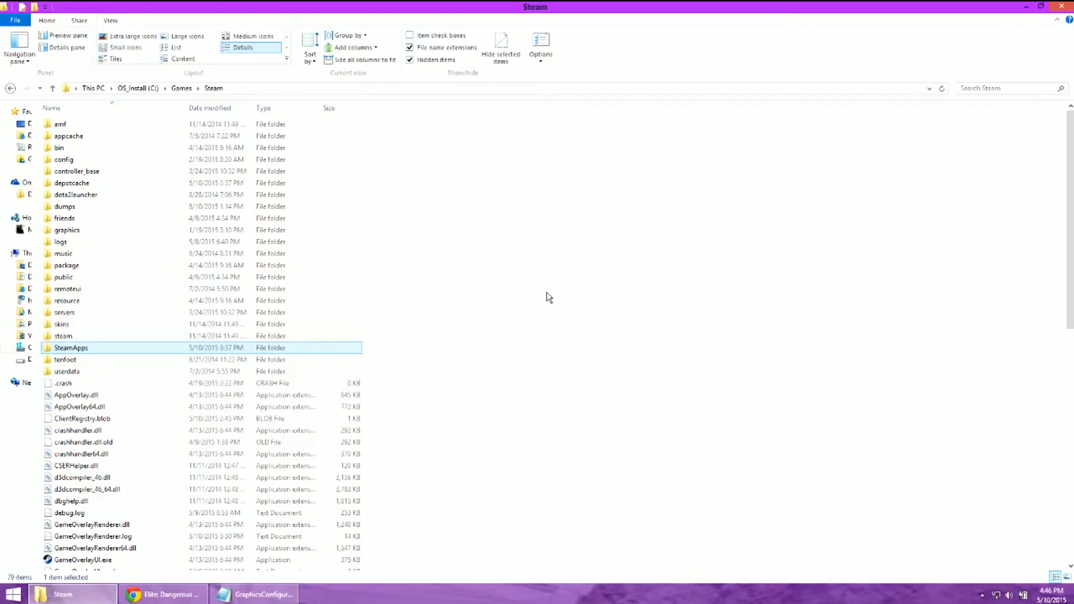
{"action": "mouse_move", "coordinate": [216, 88]}
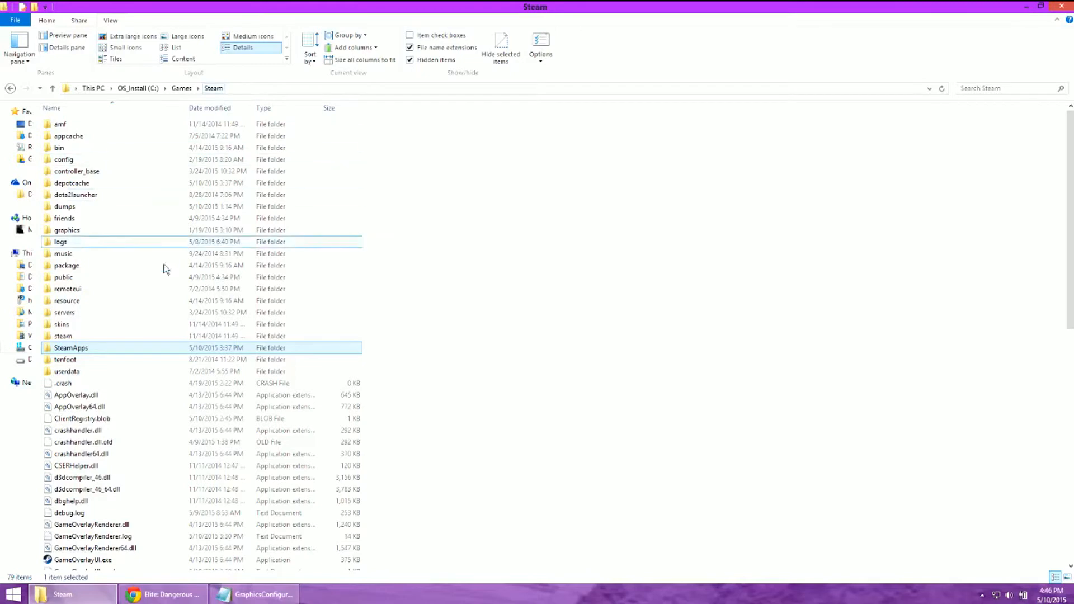
{"action": "double_click", "coordinate": [70, 347]}
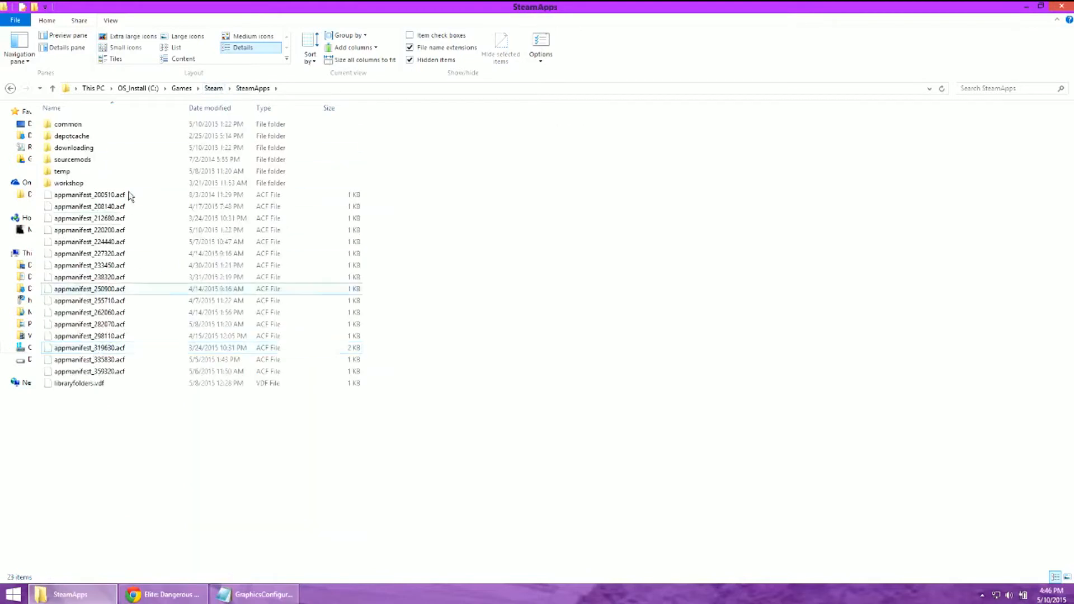
{"action": "double_click", "coordinate": [68, 124]}
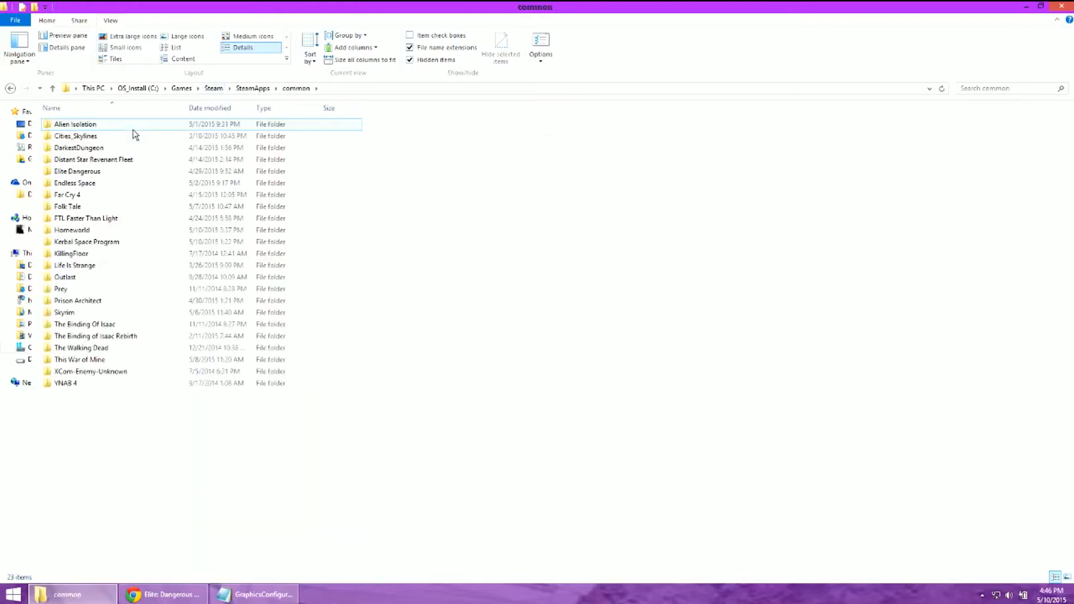
Step: Open Elite Dangerous > Products > FORC-FDEV-D-1010
{"action": "double_click", "coordinate": [77, 171]}
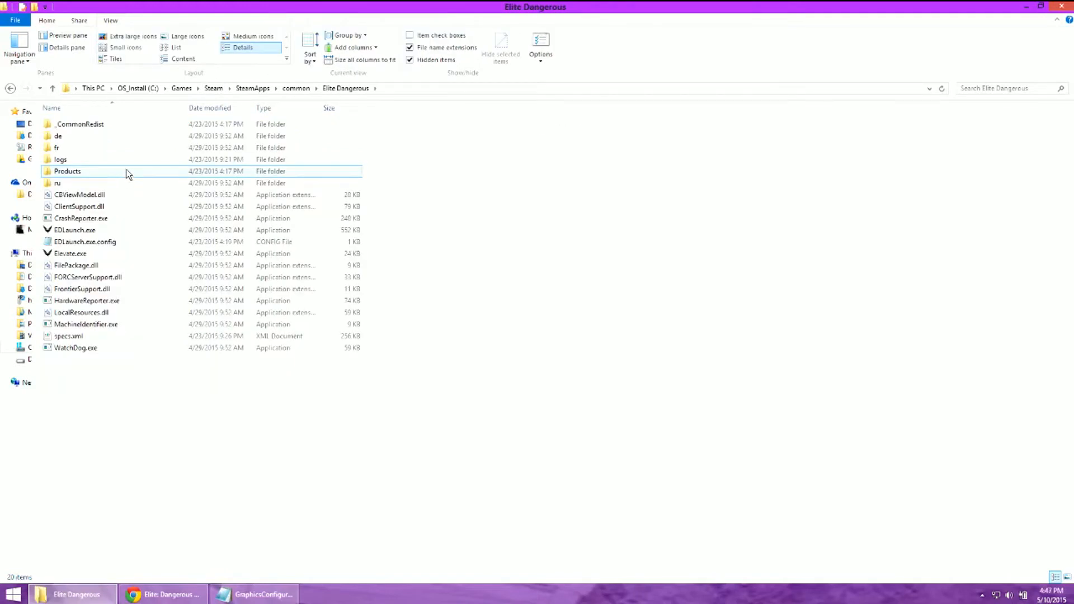
{"action": "double_click", "coordinate": [67, 171]}
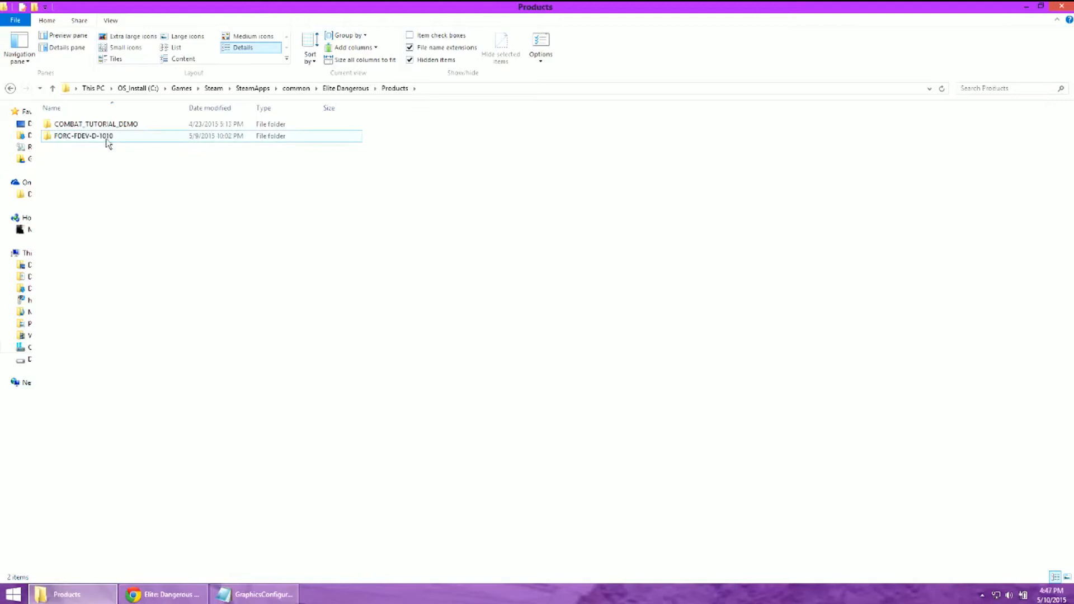
{"action": "mouse_move", "coordinate": [144, 141]}
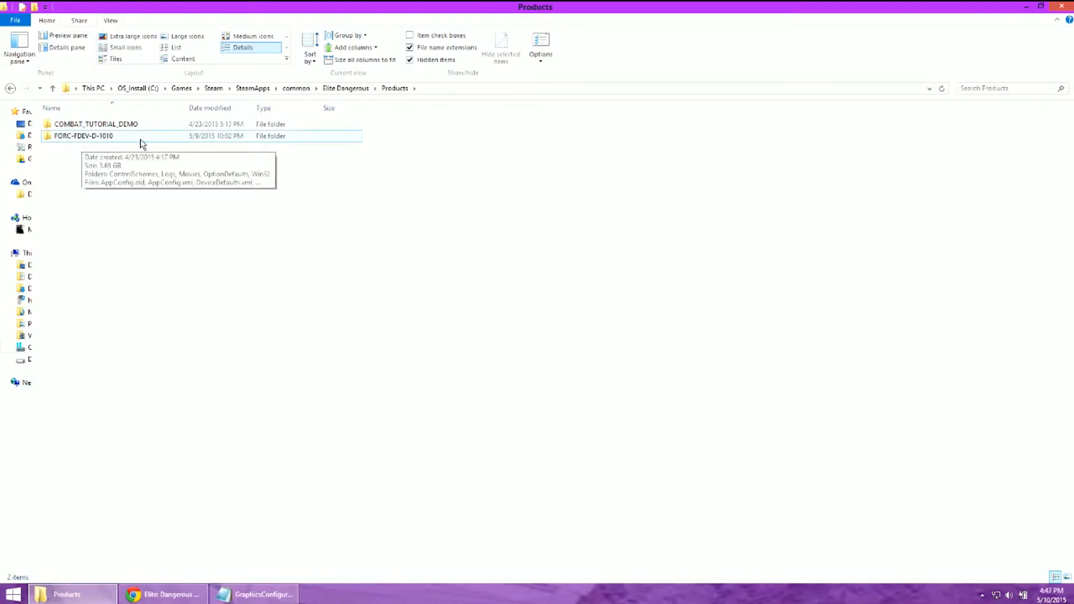
{"action": "double_click", "coordinate": [83, 136]}
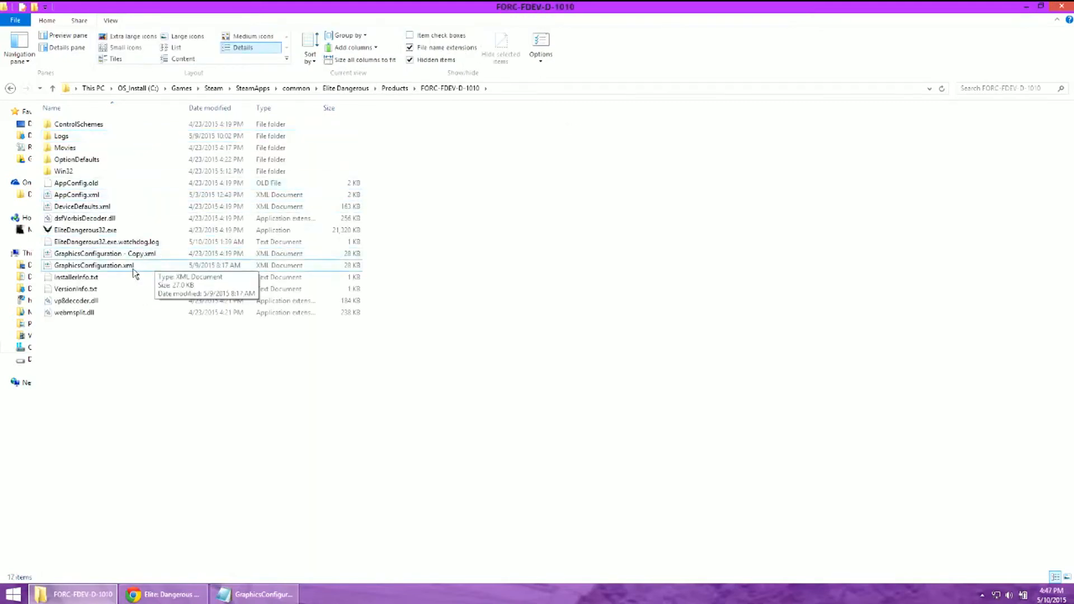
Step: Open GraphicsConfiguration.xml in Notepad via the context menu's Edit command
{"action": "left_click", "coordinate": [95, 265]}
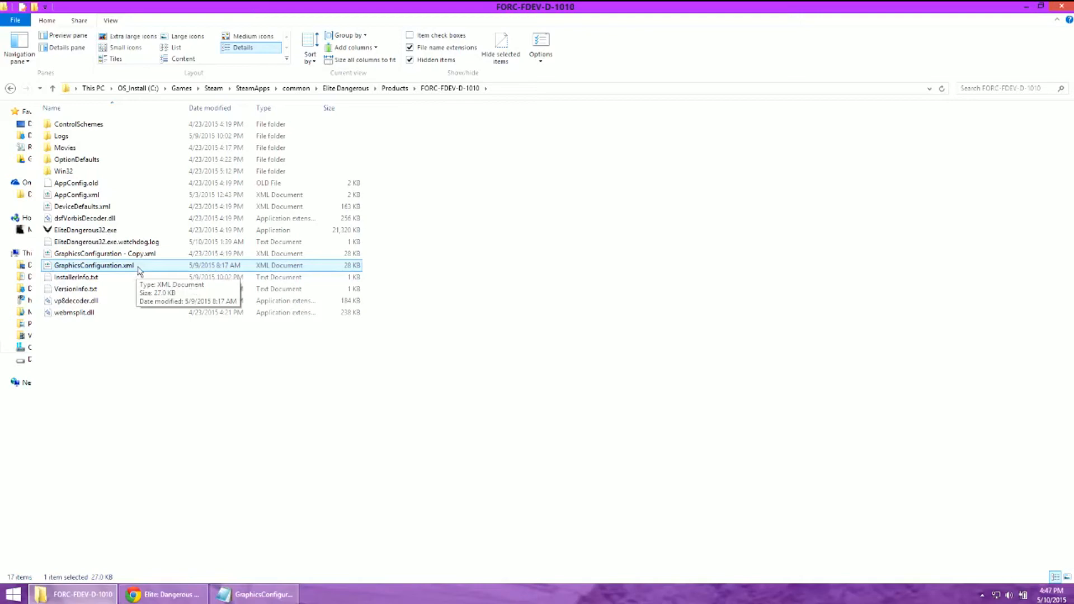
{"action": "right_click", "coordinate": [94, 265]}
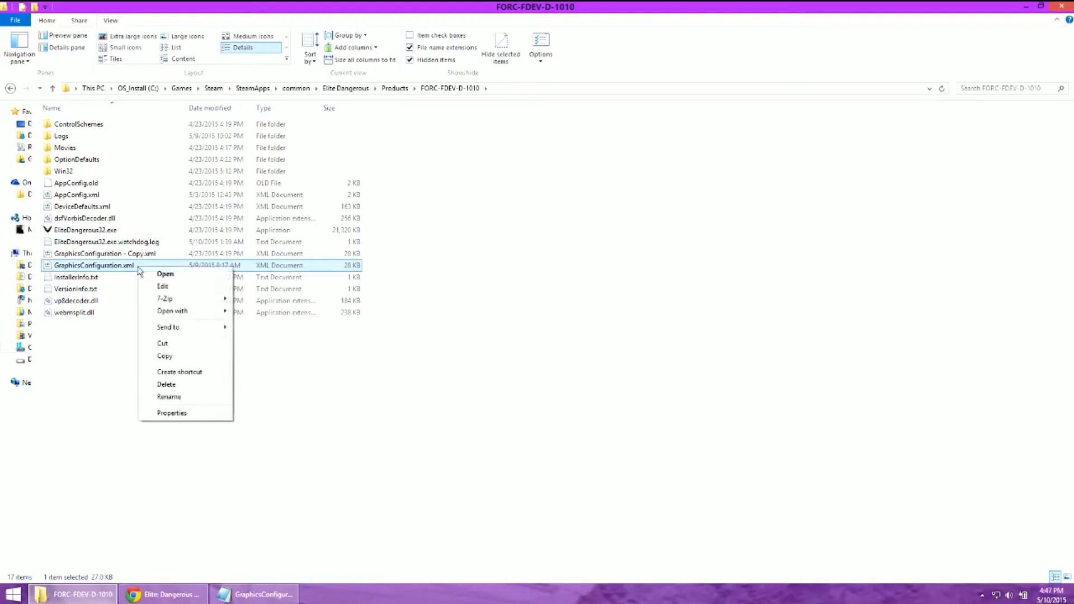
{"action": "mouse_move", "coordinate": [165, 286]}
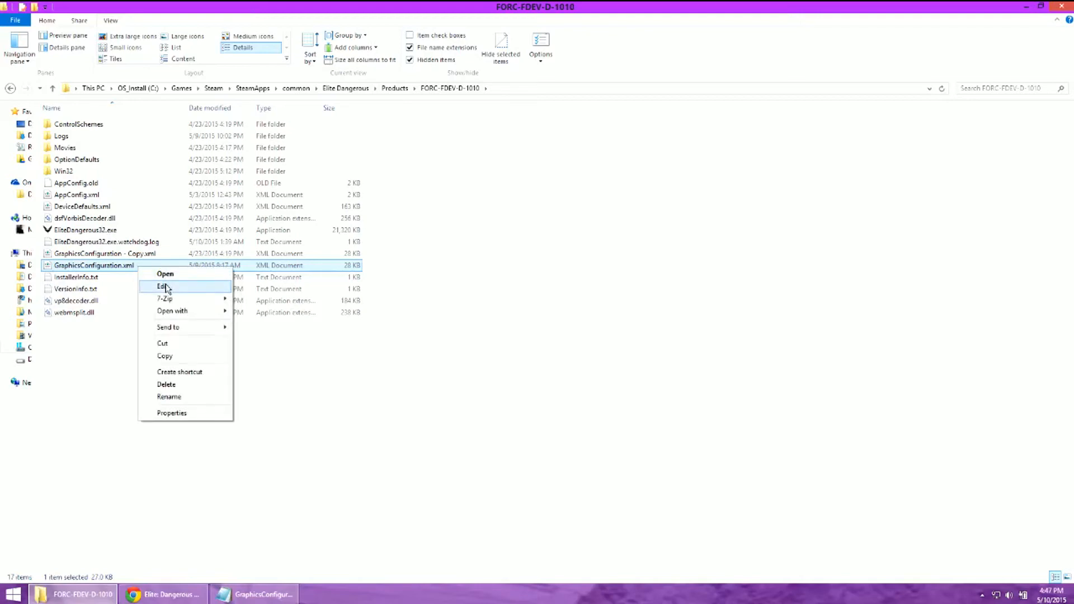
{"action": "left_click", "coordinate": [163, 286]}
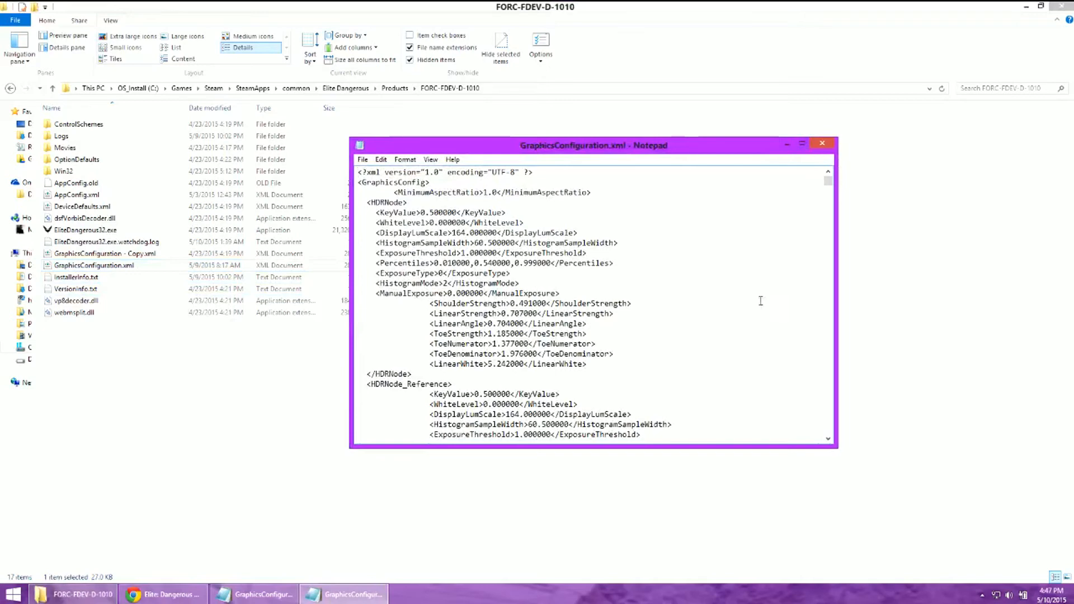
Step: Scroll to the GUIColour Default block and briefly highlight its matrix lines
{"action": "scroll", "scroll_direction": "down", "scroll_amount": 3}
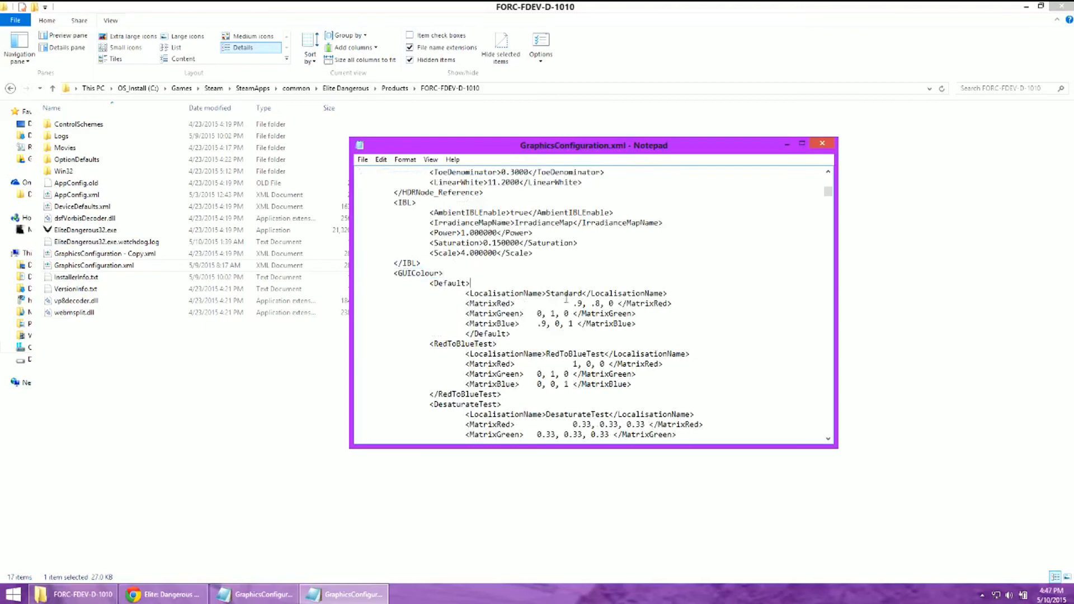
{"action": "left_click_drag", "start_coordinate": [470, 283], "coordinate": [637, 324]}
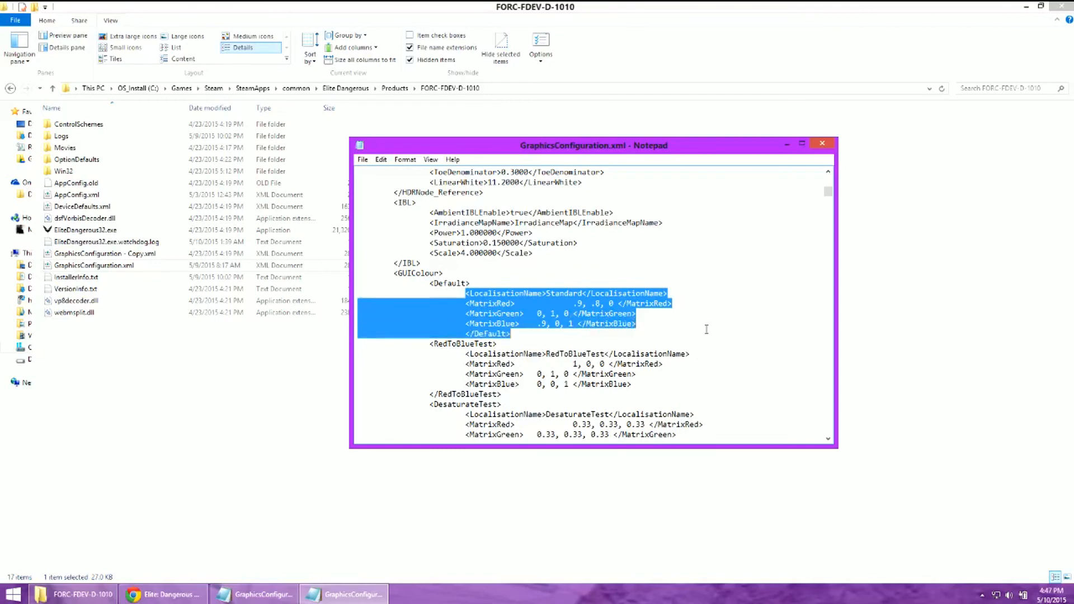
{"action": "mouse_move", "coordinate": [697, 303]}
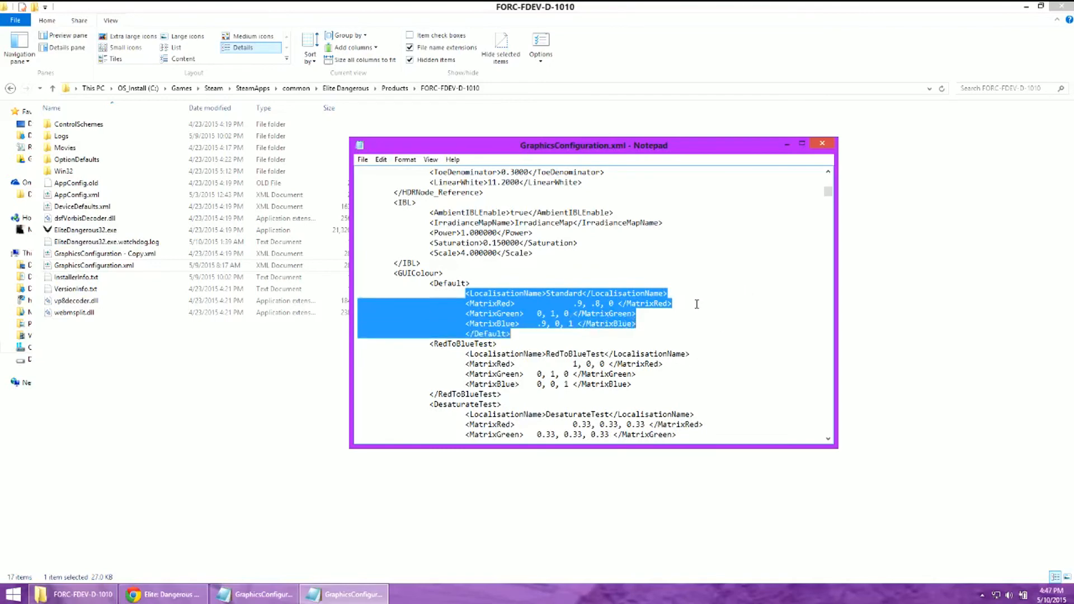
{"action": "left_click", "coordinate": [672, 304]}
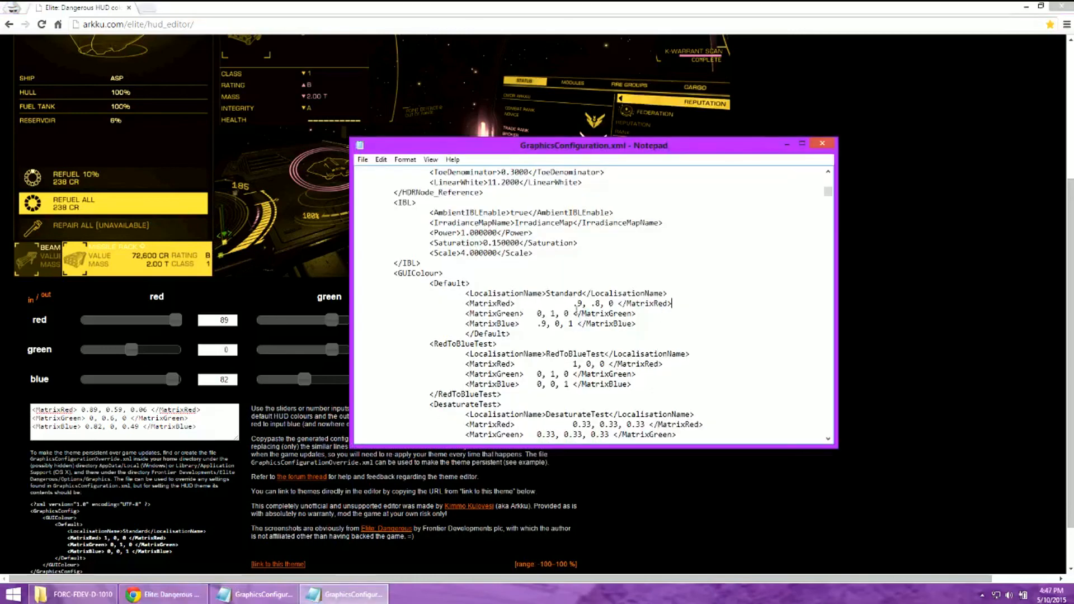
Step: Highlight the Default block's LocalisationName and Matrix lines for replacement
{"action": "left_click", "coordinate": [608, 303]}
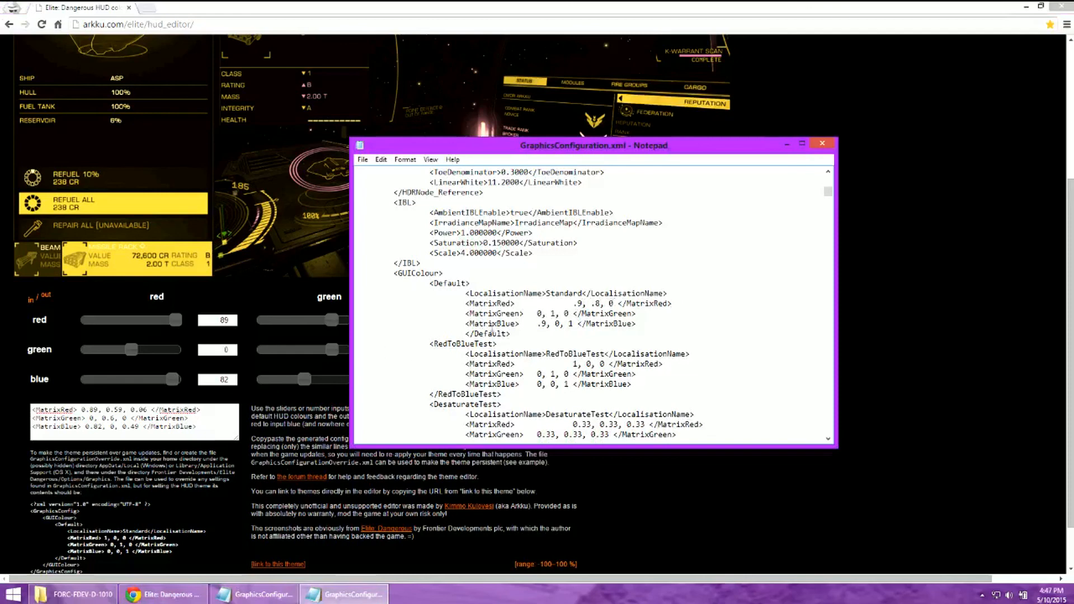
{"action": "left_click_drag", "start_coordinate": [525, 293], "coordinate": [510, 333]}
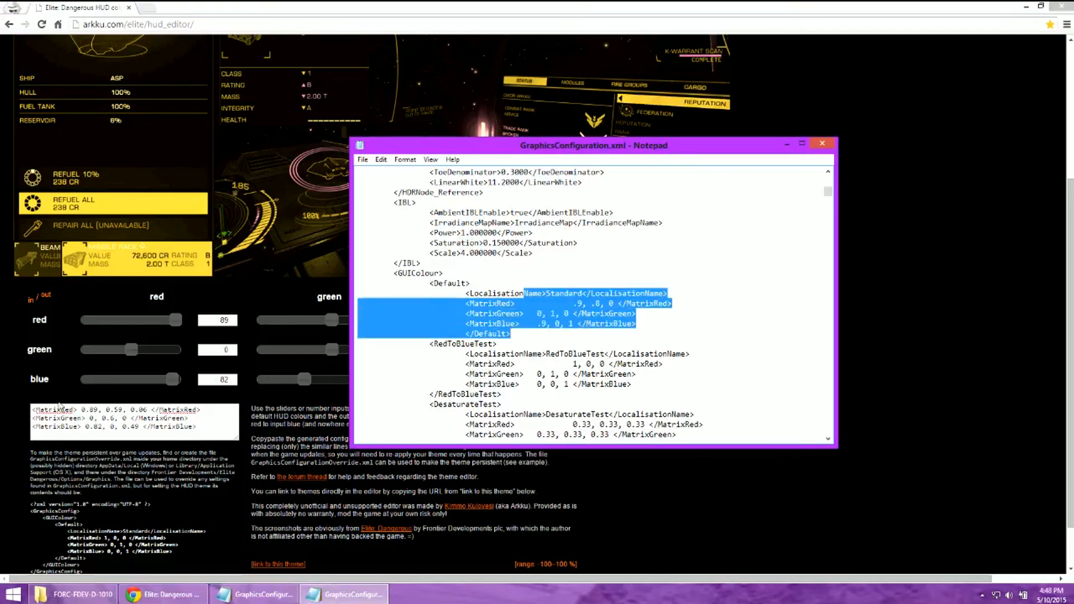